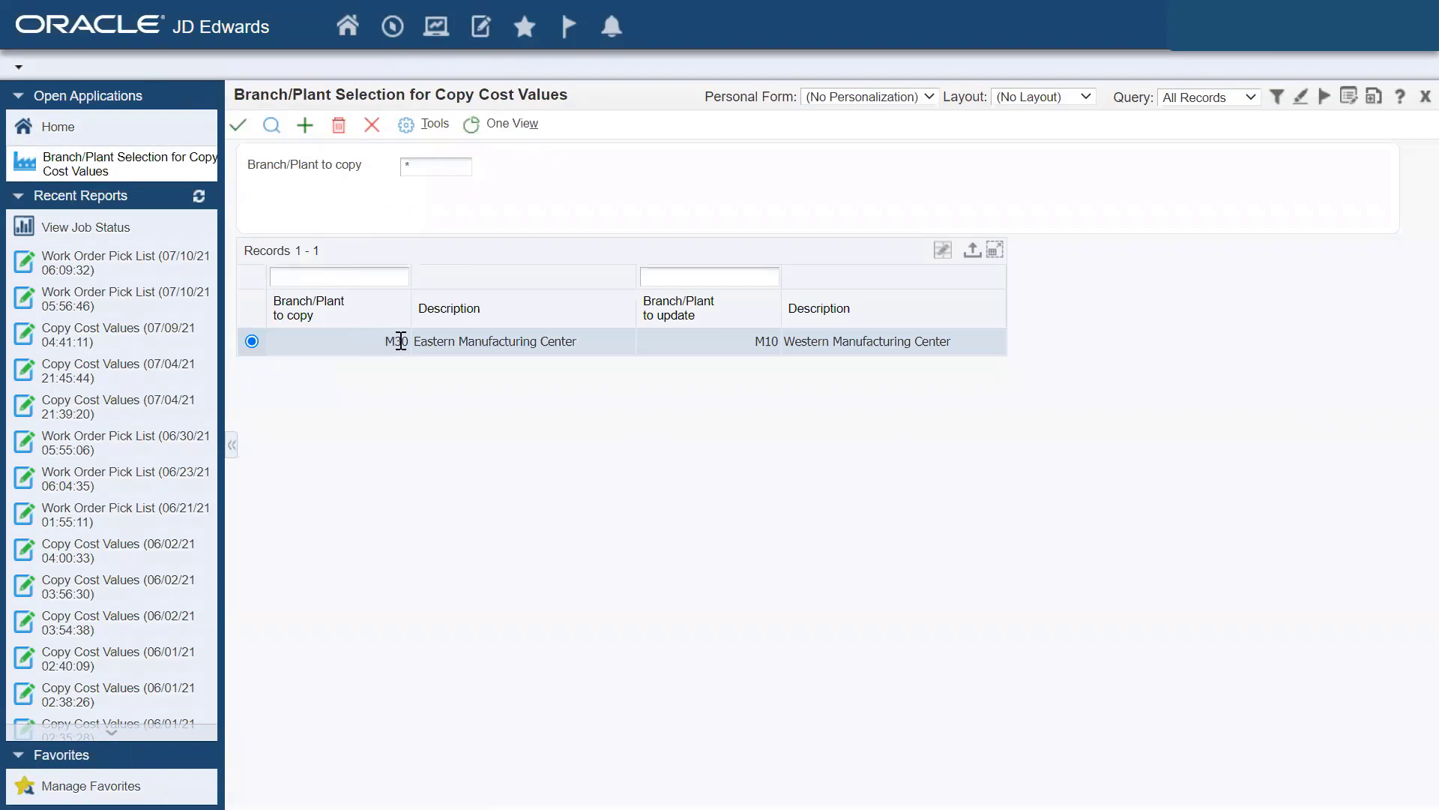
Add M30 as the branch/plant to copy with M20 and M40 to update, then find the saved mappings.
{"action": "left_click", "coordinate": [238, 124]}
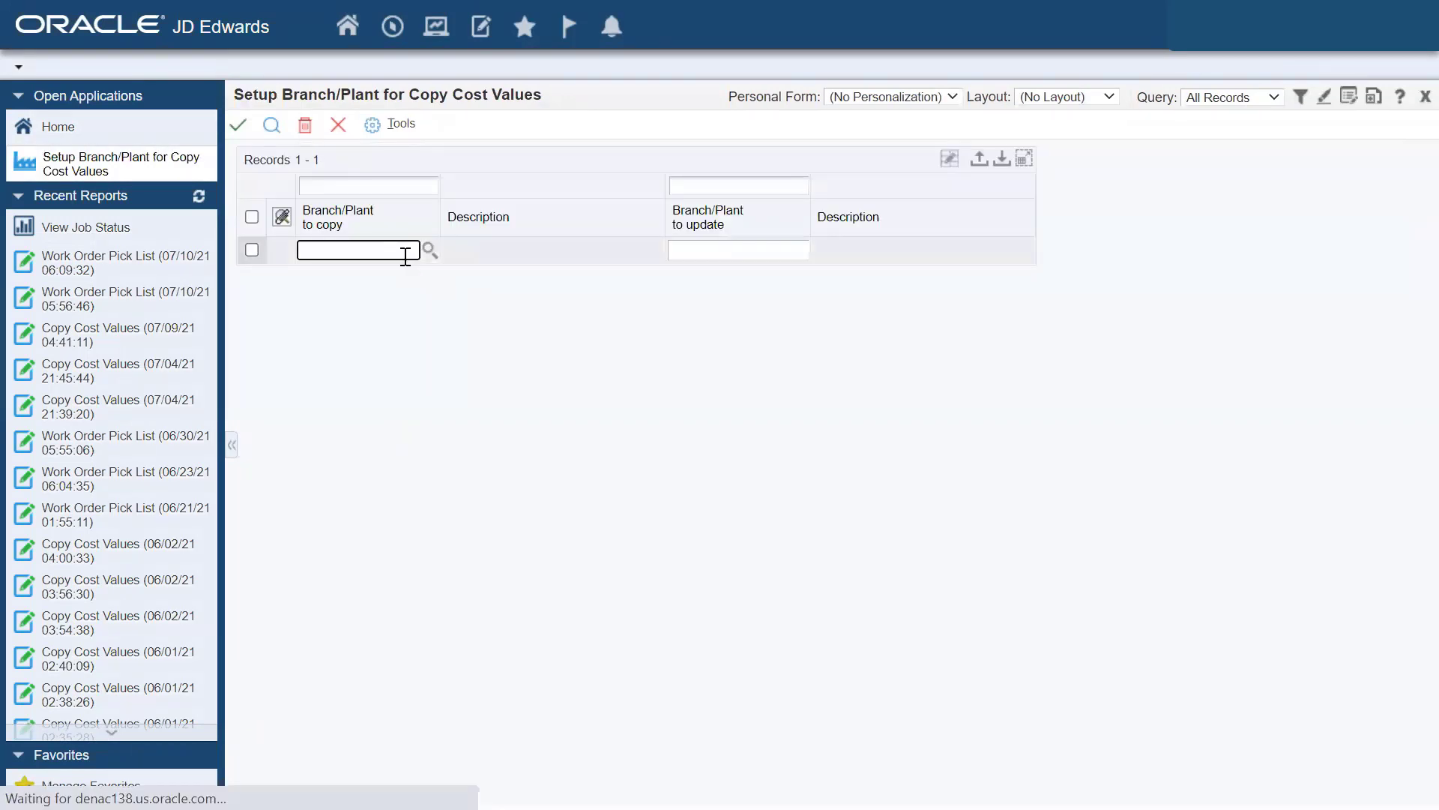
{"action": "type", "text": "M30"}
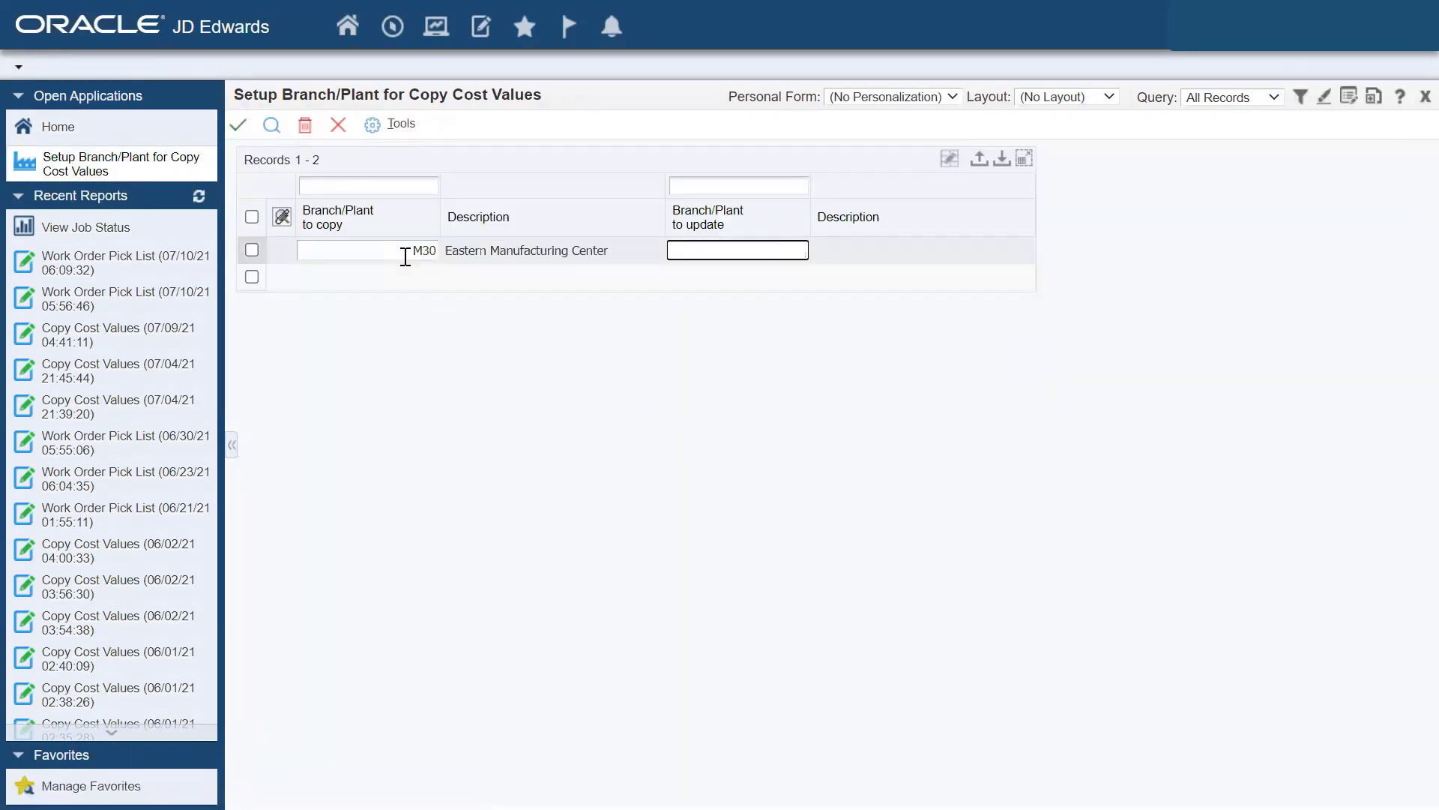
{"action": "type", "text": "M20"}
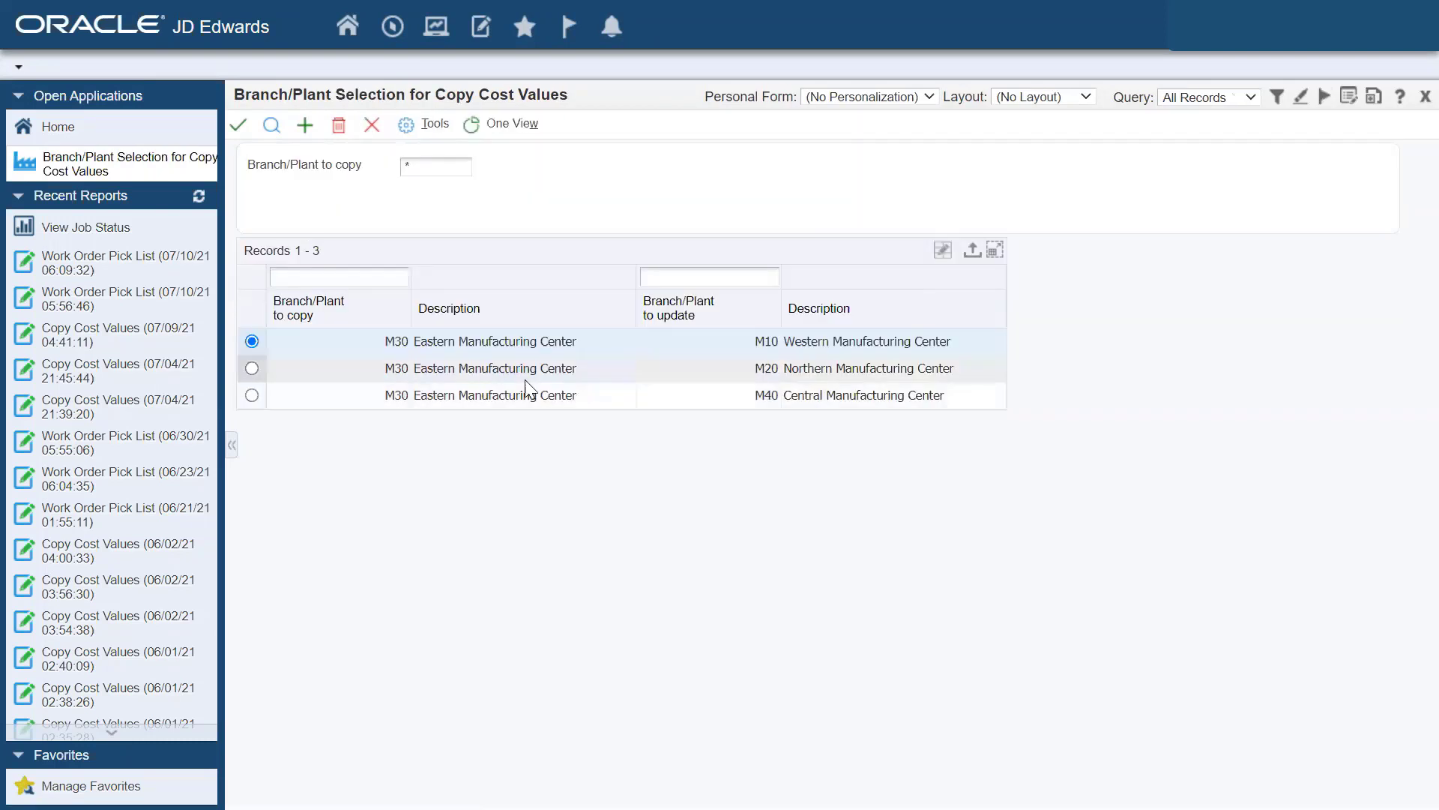
{"action": "mouse_move", "coordinate": [337, 124]}
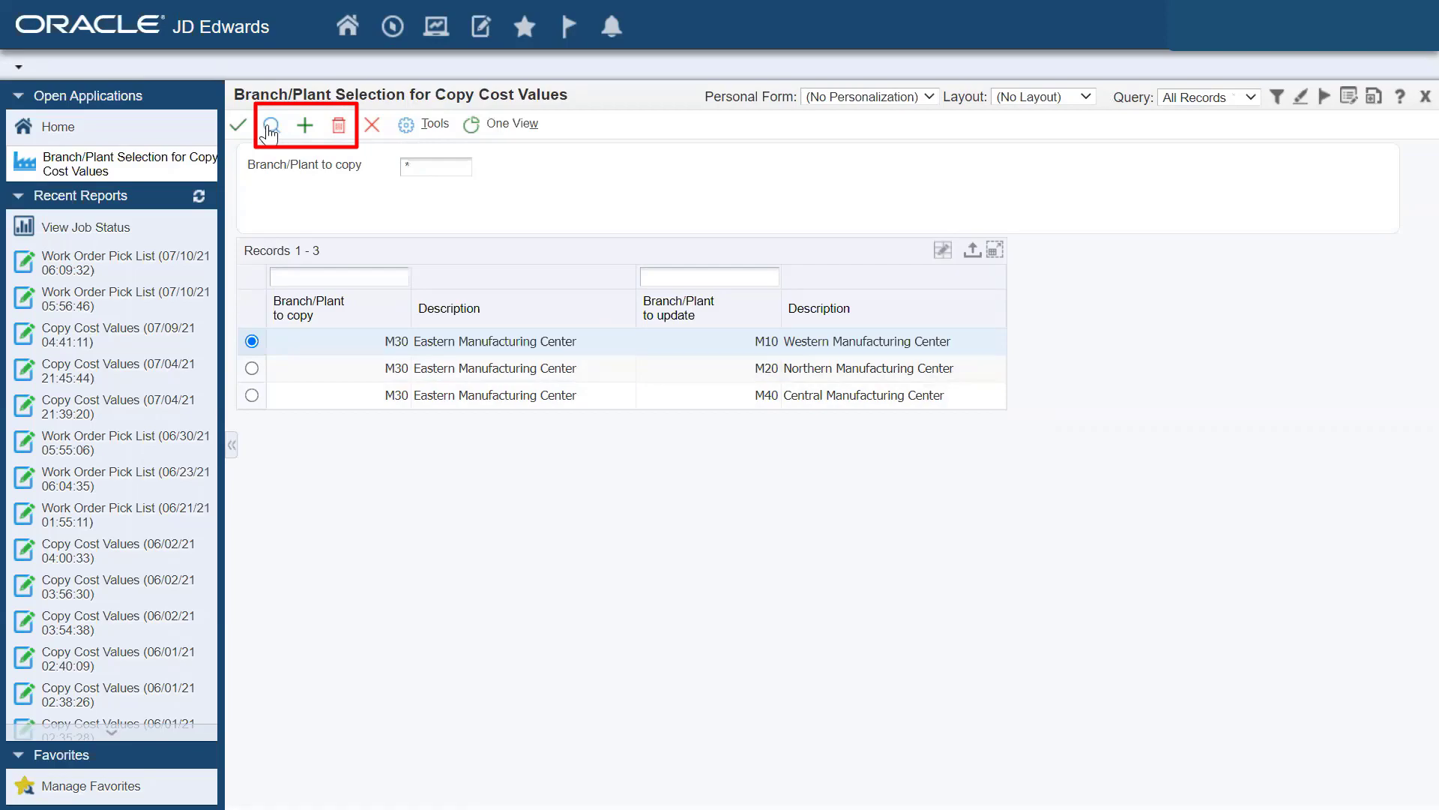
{"action": "left_click", "coordinate": [271, 124]}
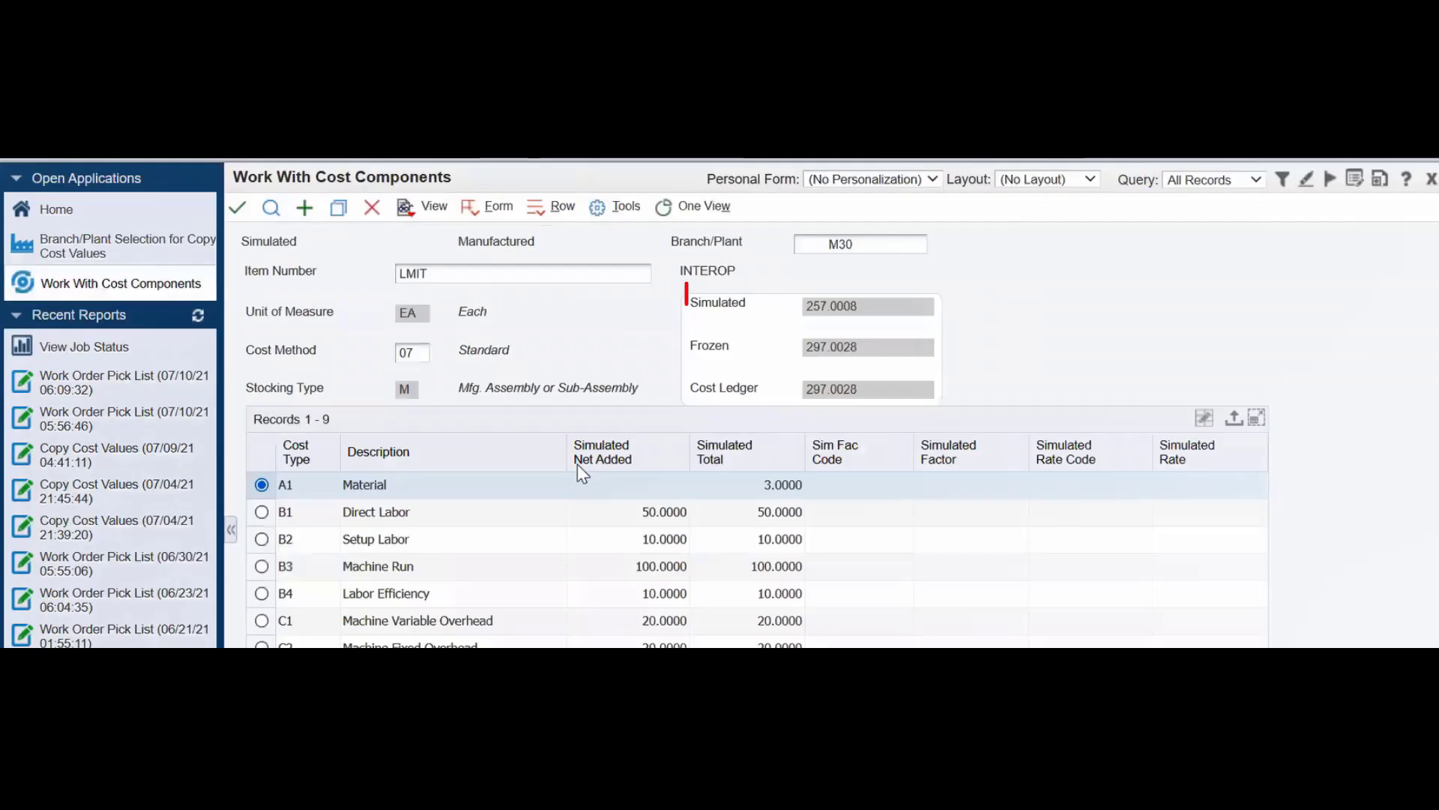
Launch the Copy Cost Values report from Work With Cost Components to reach its processing options.
{"action": "left_click", "coordinate": [811, 305]}
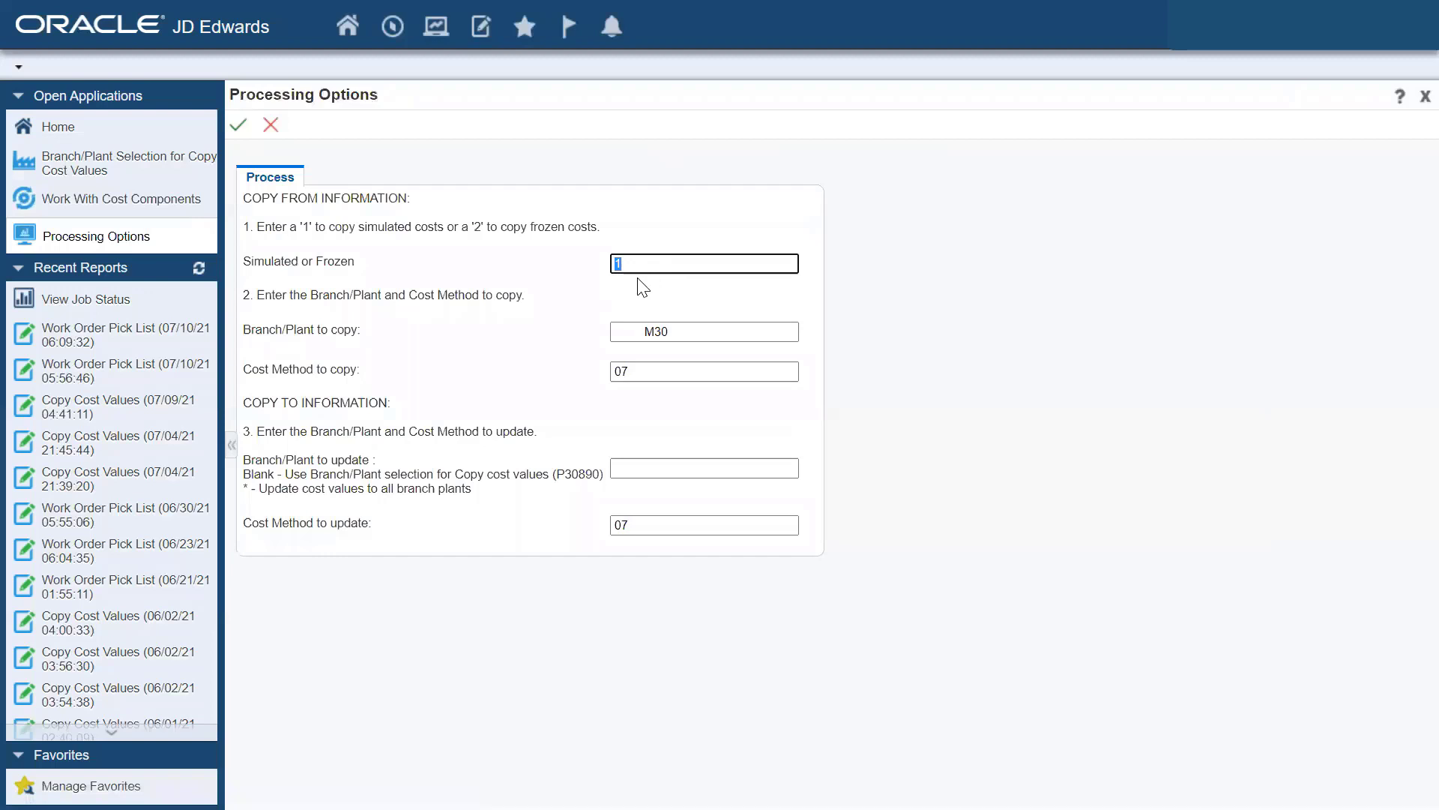
Set Simulated to 1, copy from M30 method 07, leave Branch/Plant to update blank.
{"action": "left_click", "coordinate": [703, 332]}
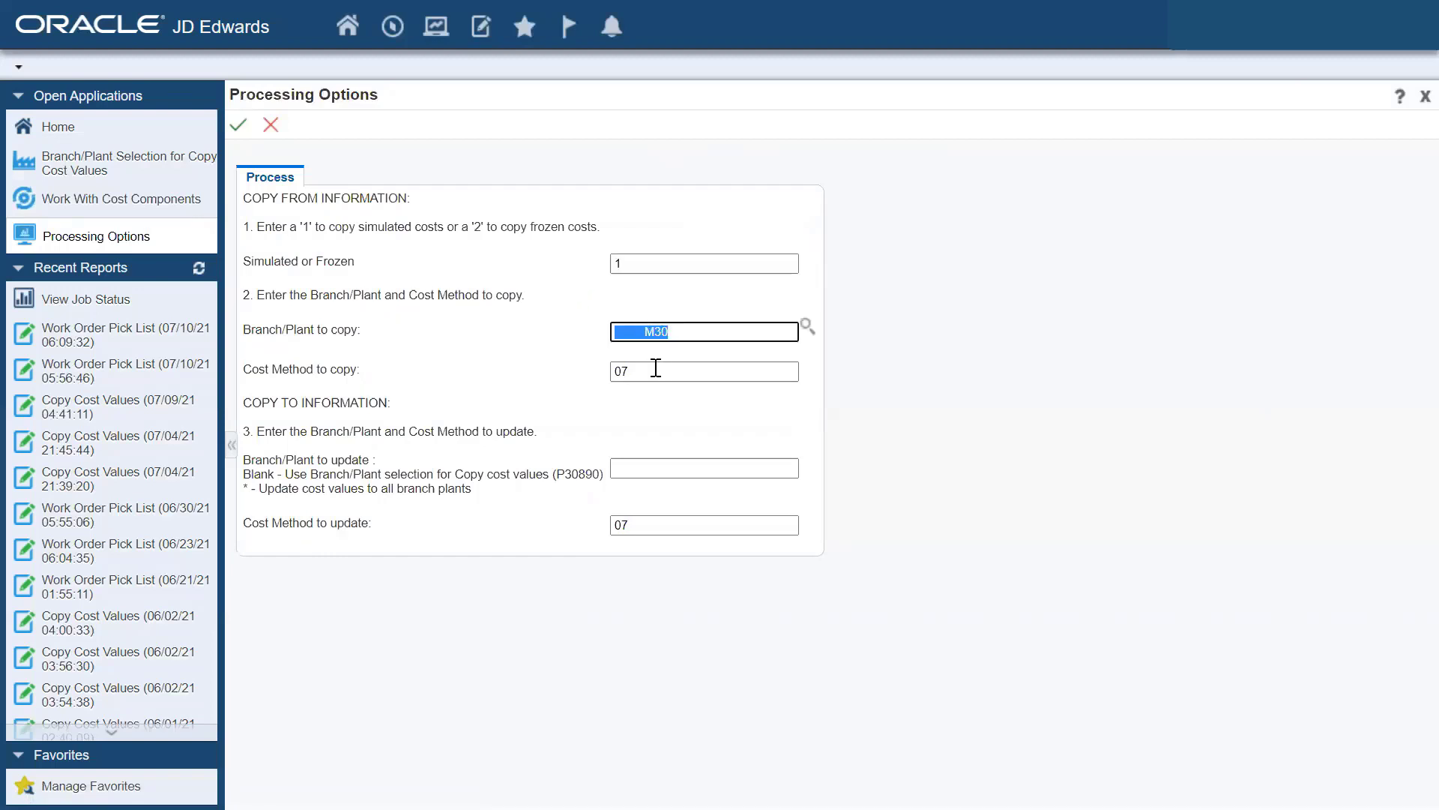
{"action": "left_click", "coordinate": [703, 468]}
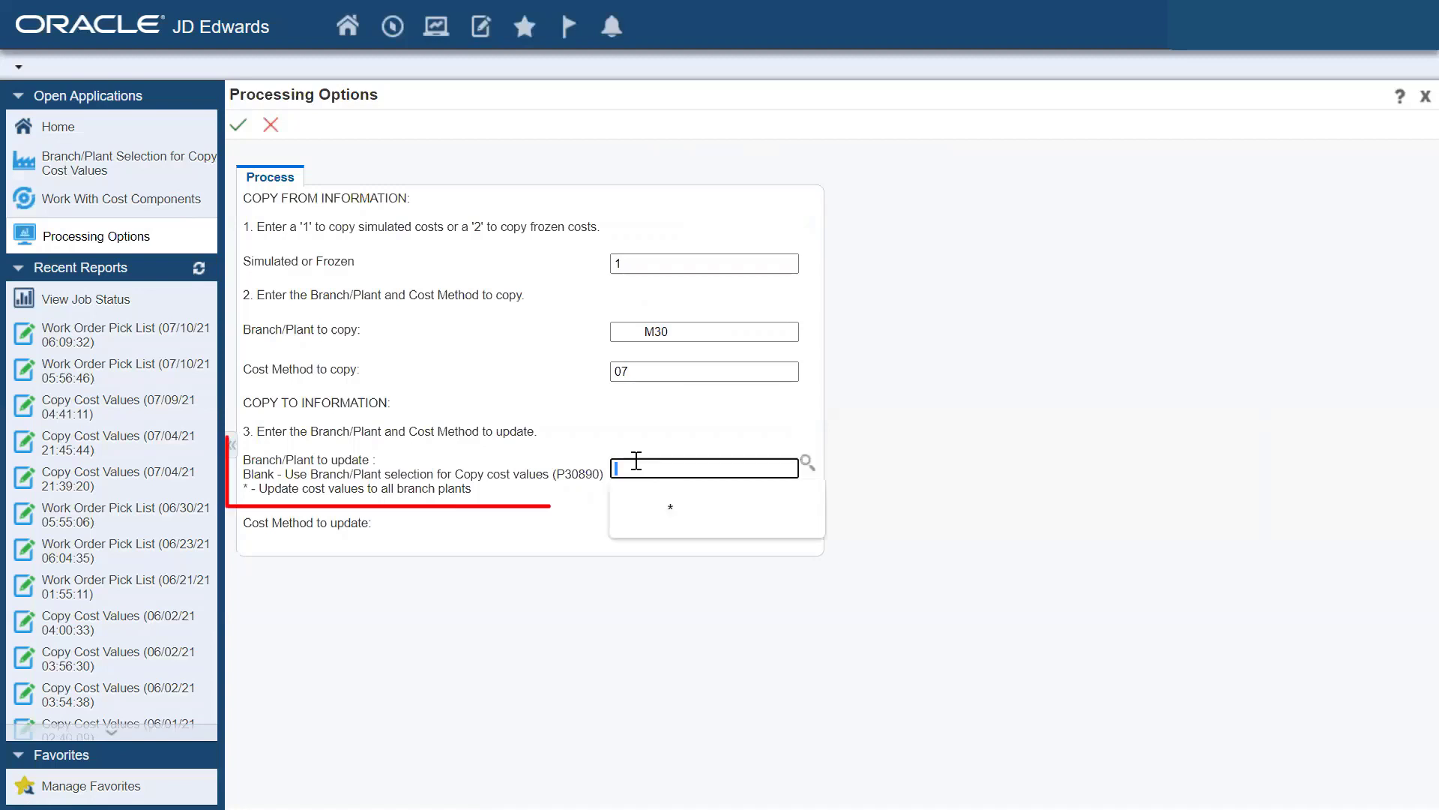